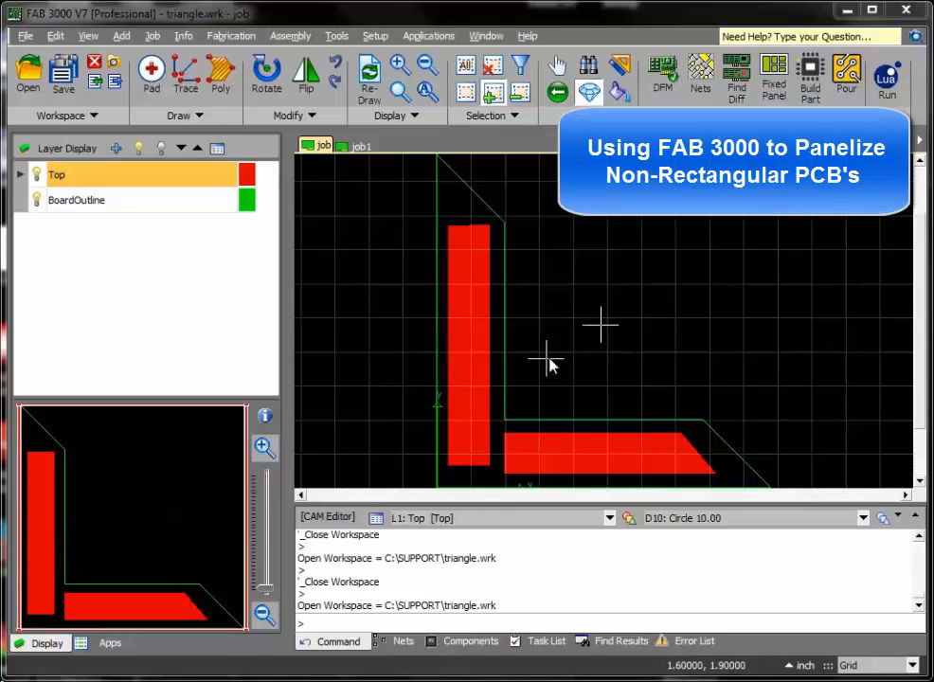
{"action": "mouse_move", "coordinate": [635, 310]}
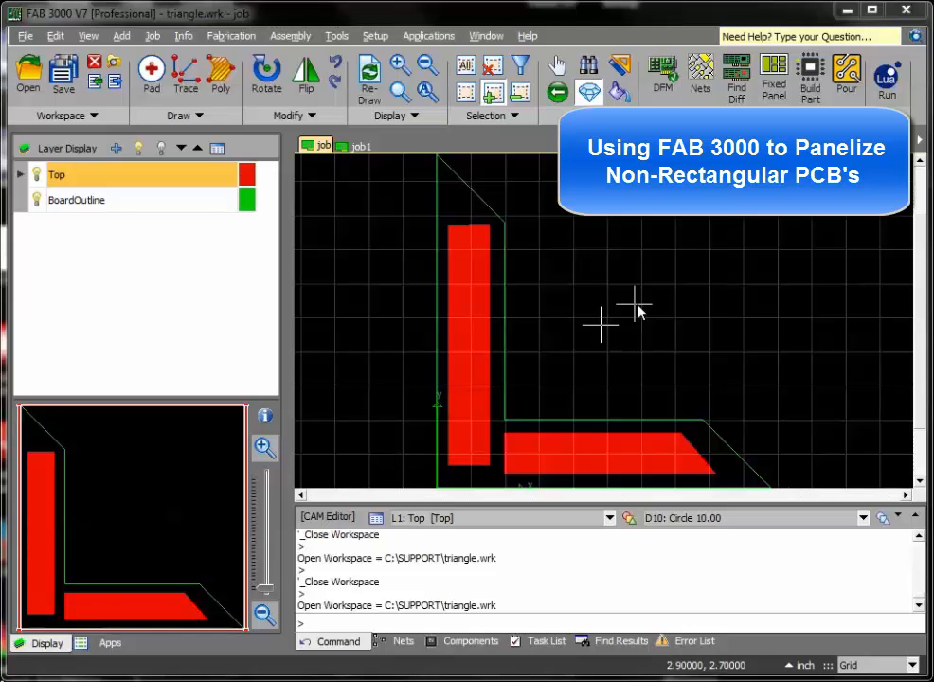
{"action": "mouse_move", "coordinate": [587, 350]}
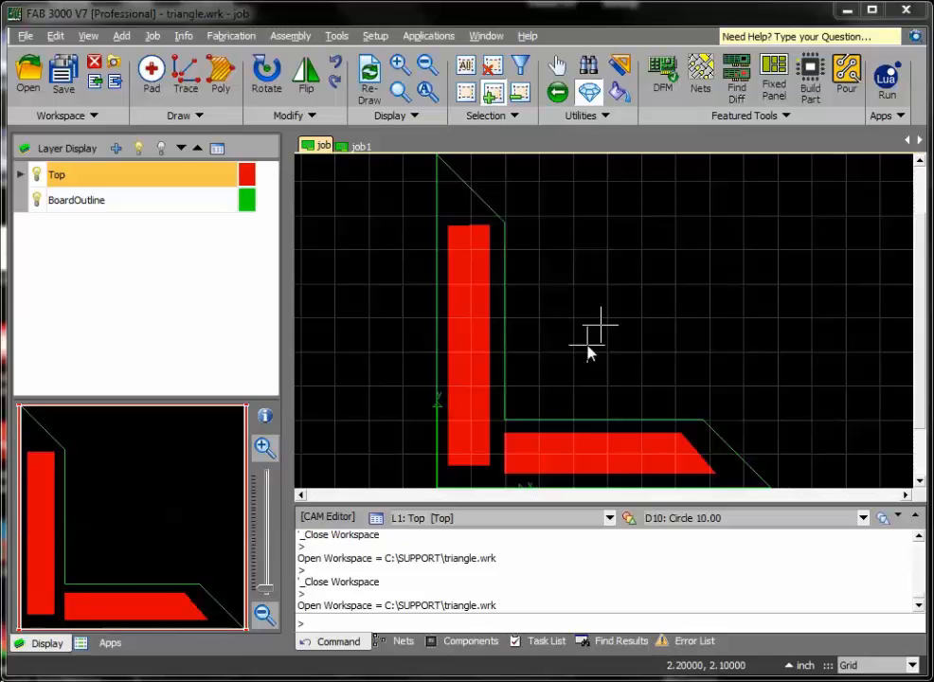
{"action": "mouse_move", "coordinate": [629, 235]}
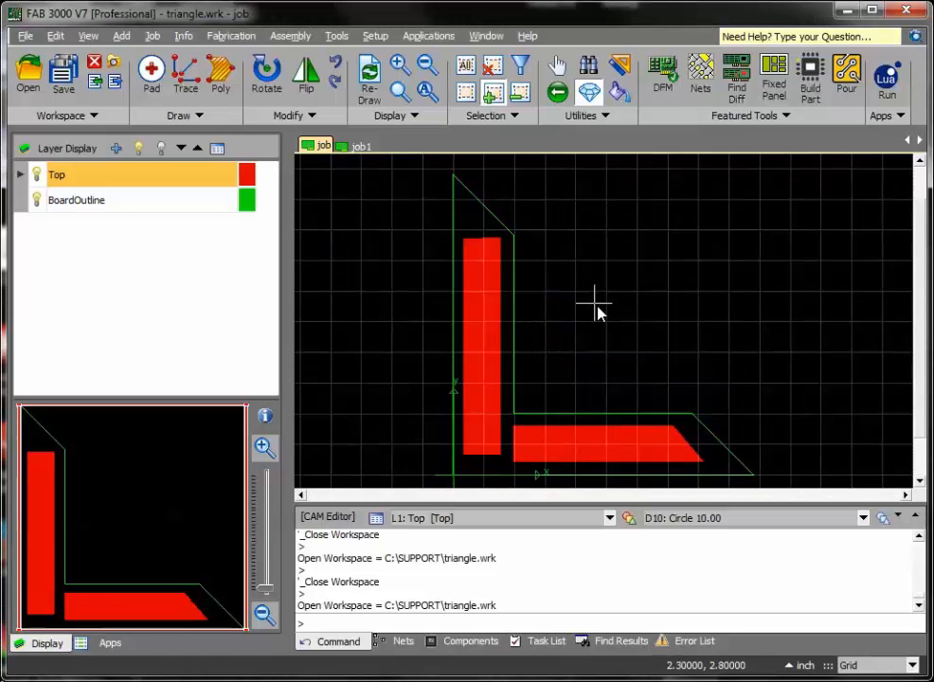
{"action": "mouse_move", "coordinate": [350, 171]}
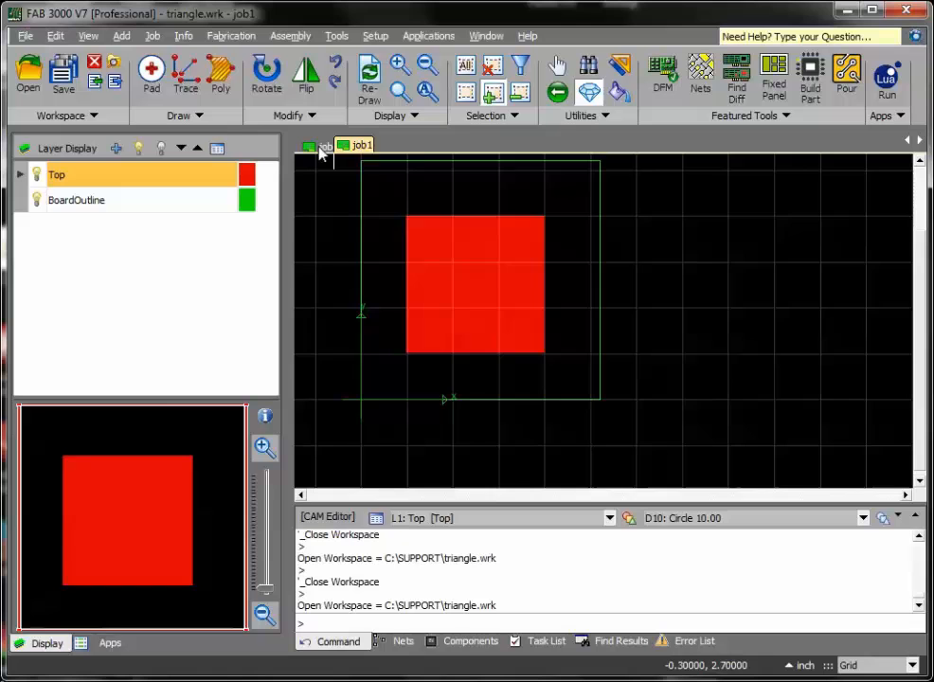
Create a new empty job named subjobmydemo via File > New > Job.
{"action": "left_click", "coordinate": [315, 143]}
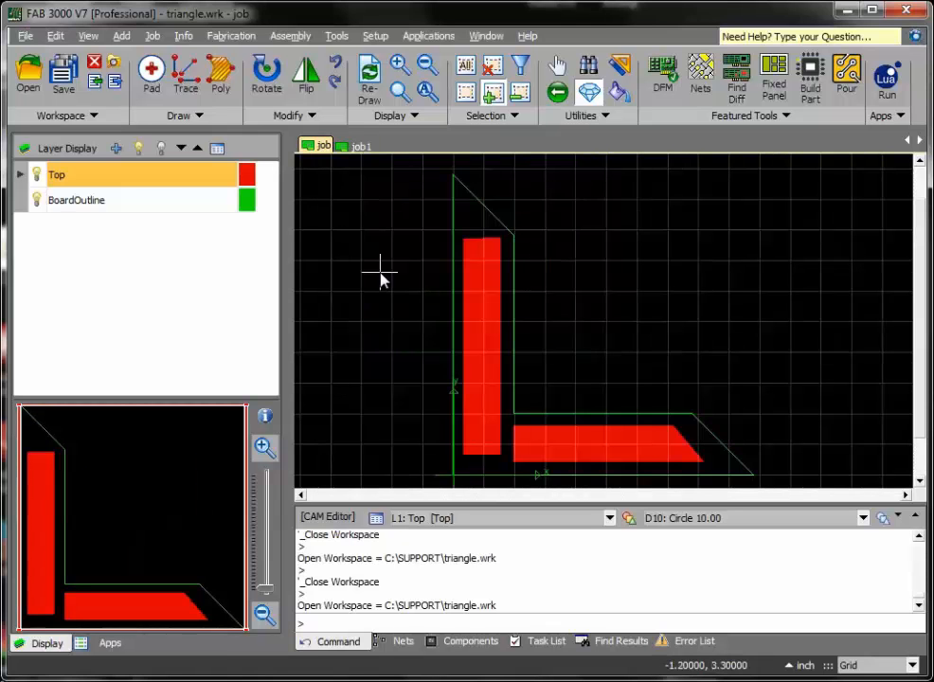
{"action": "mouse_move", "coordinate": [451, 246]}
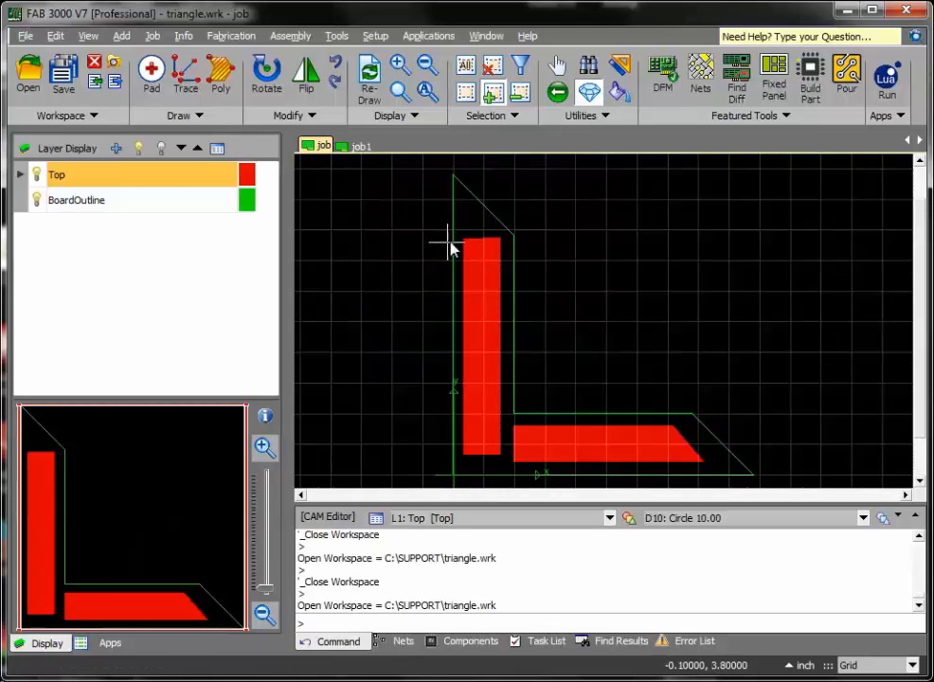
{"action": "mouse_move", "coordinate": [394, 269]}
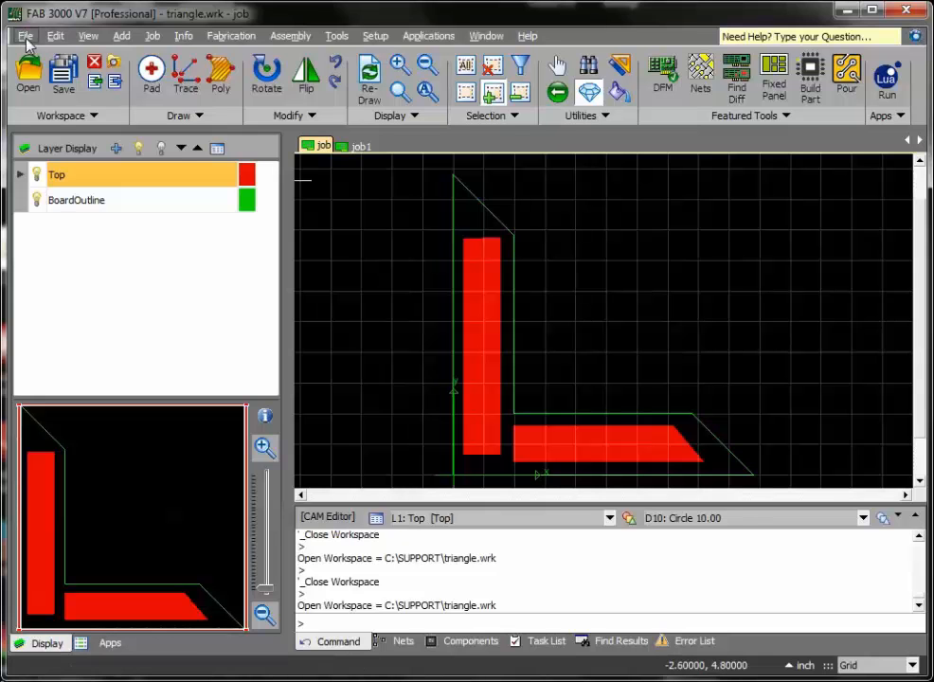
{"action": "left_click", "coordinate": [26, 34]}
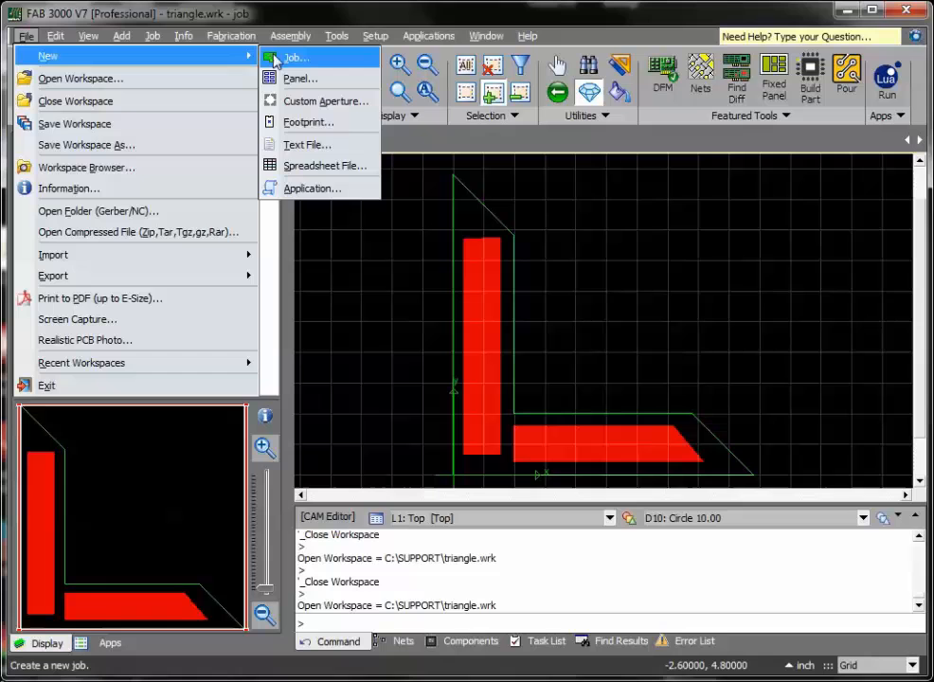
{"action": "left_click", "coordinate": [293, 57]}
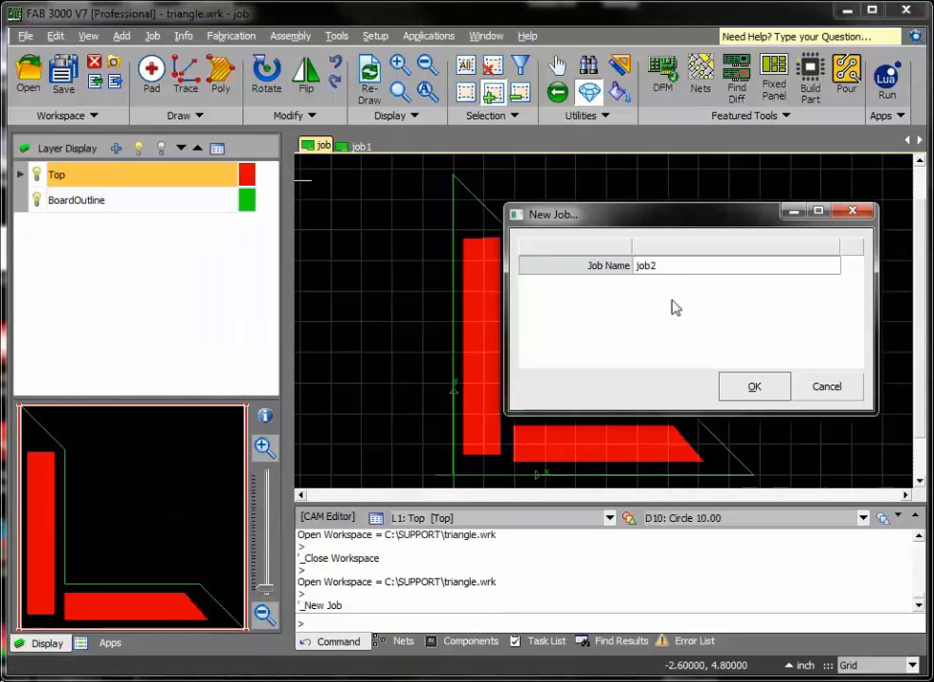
{"action": "type", "text": "s"}
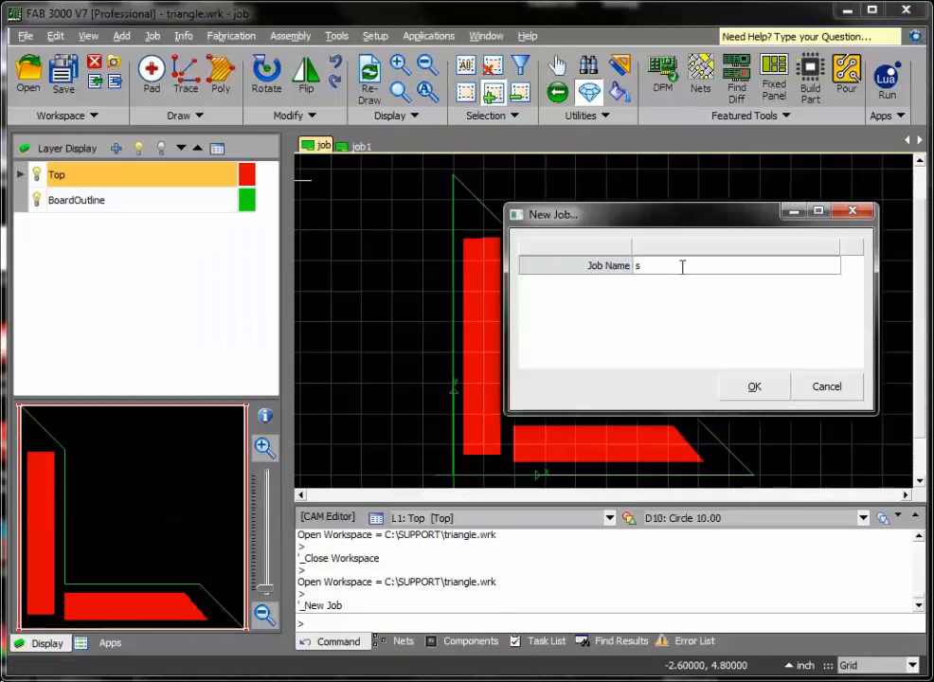
{"action": "type", "text": "ubjobmy"}
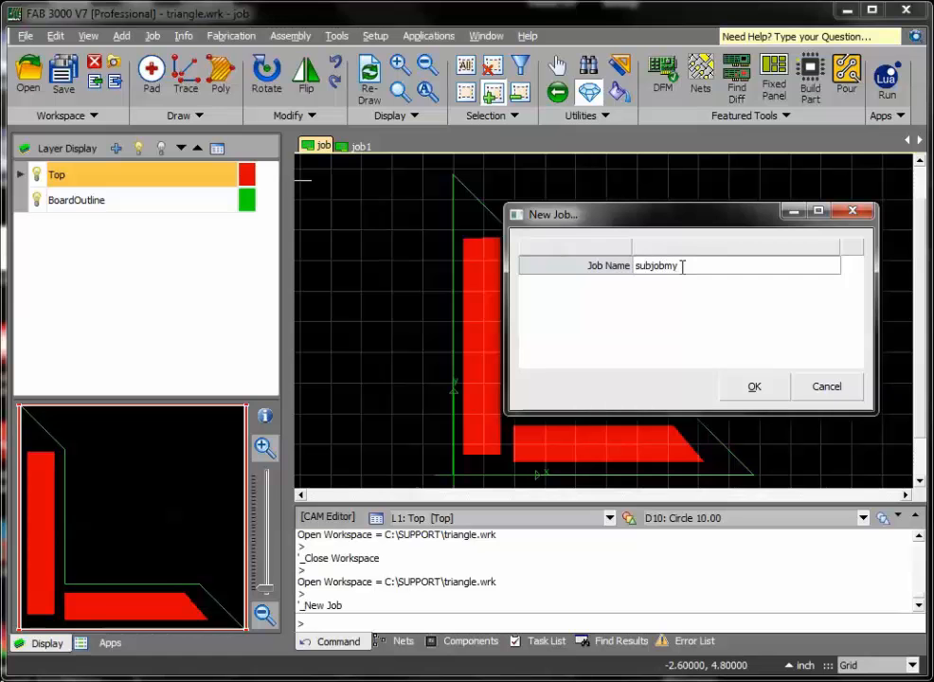
{"action": "type", "text": "dem"}
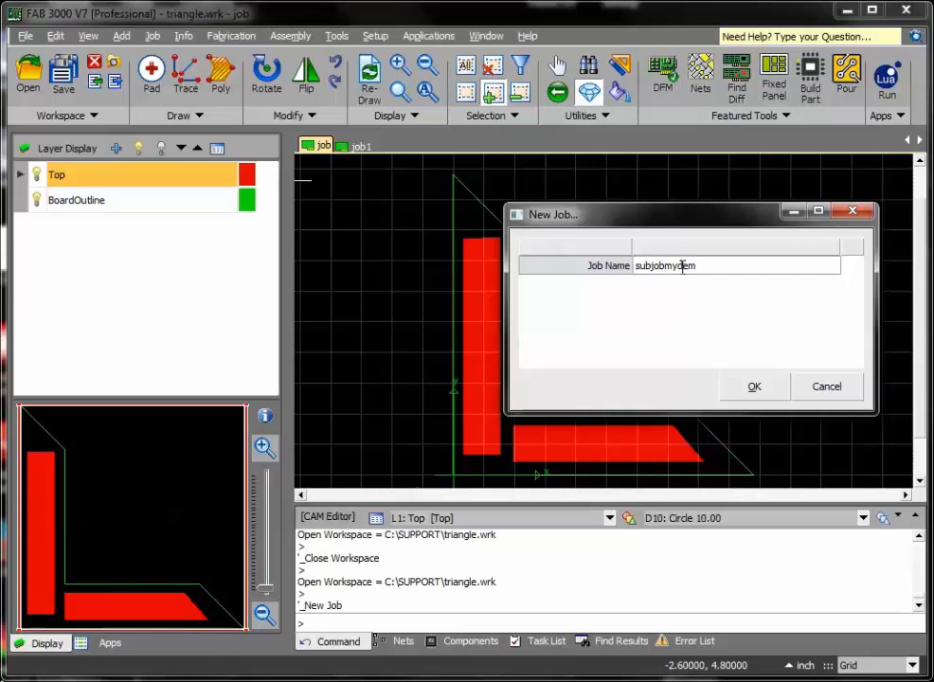
{"action": "left_click", "coordinate": [754, 386]}
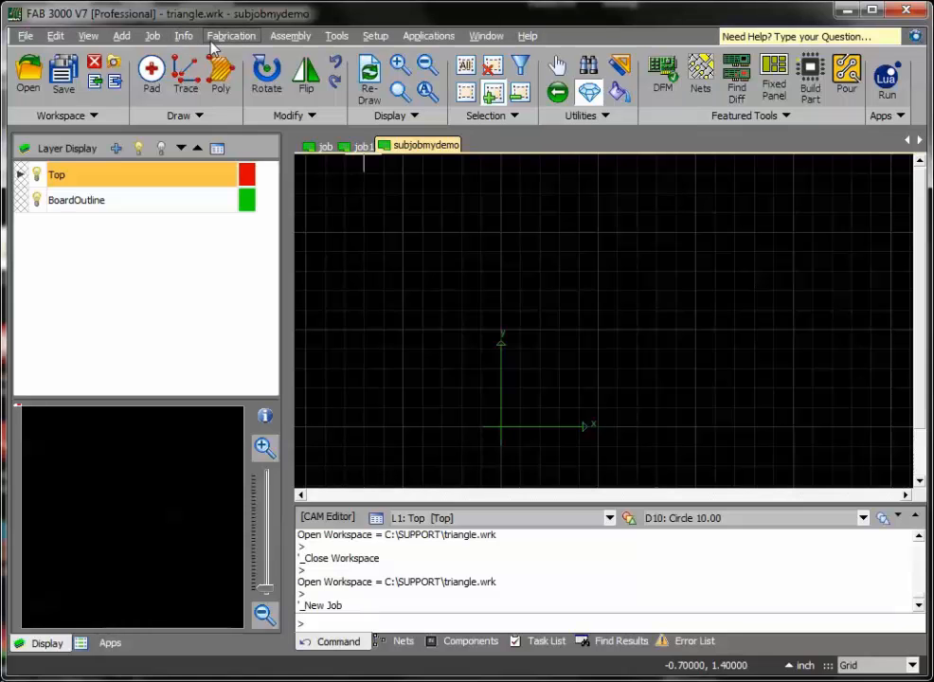
Insert the L-shaped board job into subjobmydemo, placed at the origin point.
{"action": "left_click", "coordinate": [151, 34]}
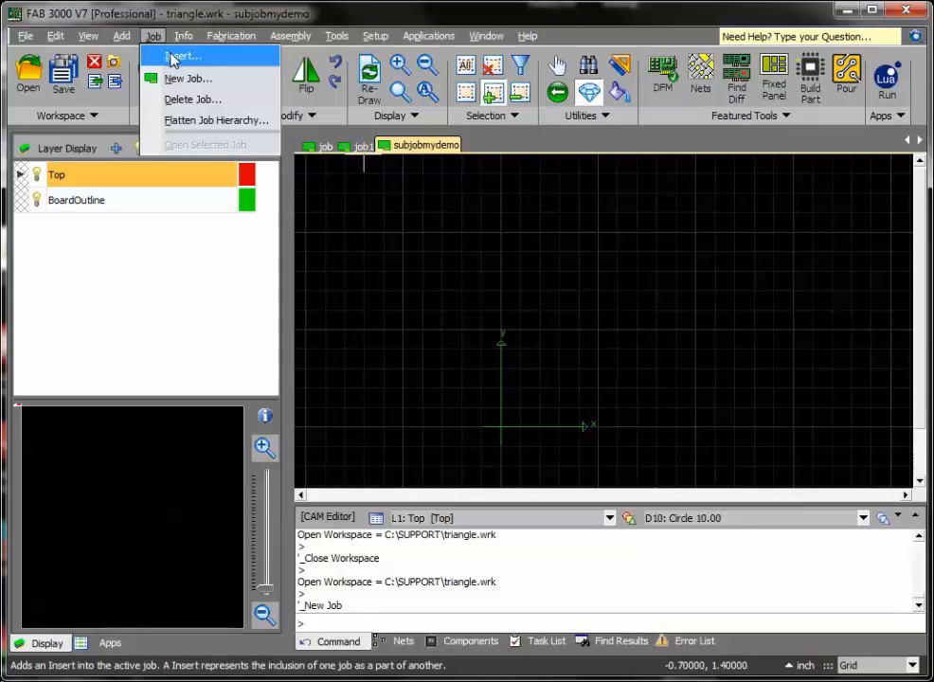
{"action": "left_click", "coordinate": [185, 57]}
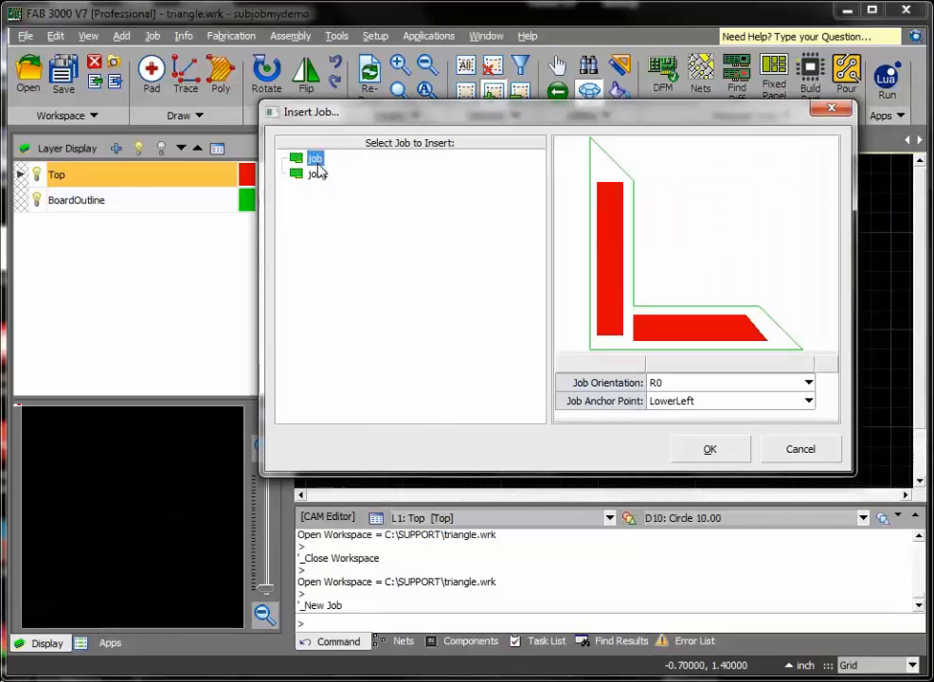
{"action": "left_click", "coordinate": [709, 447]}
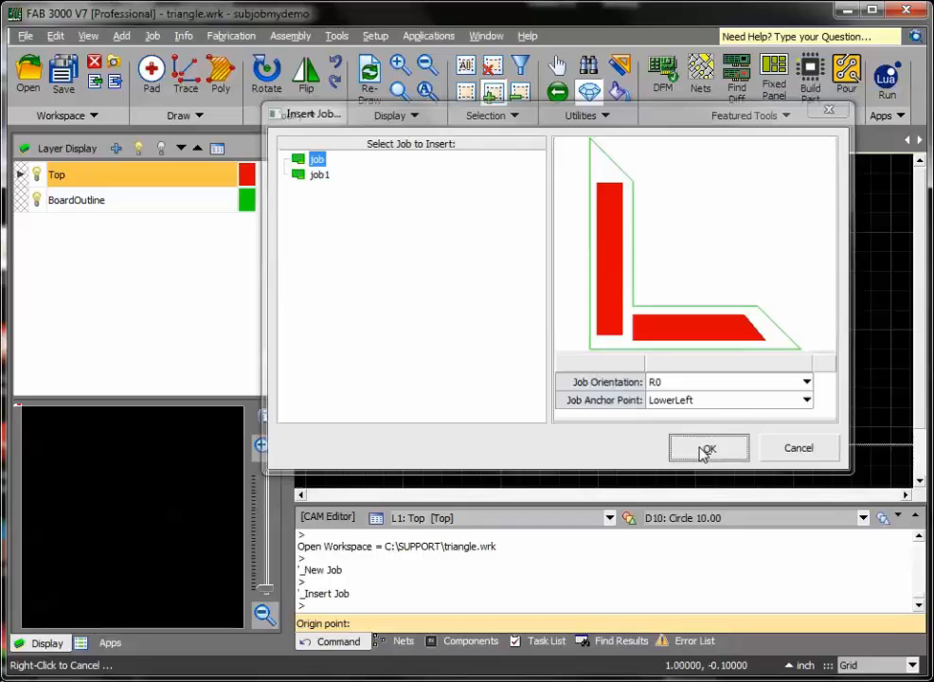
{"action": "left_click", "coordinate": [708, 447]}
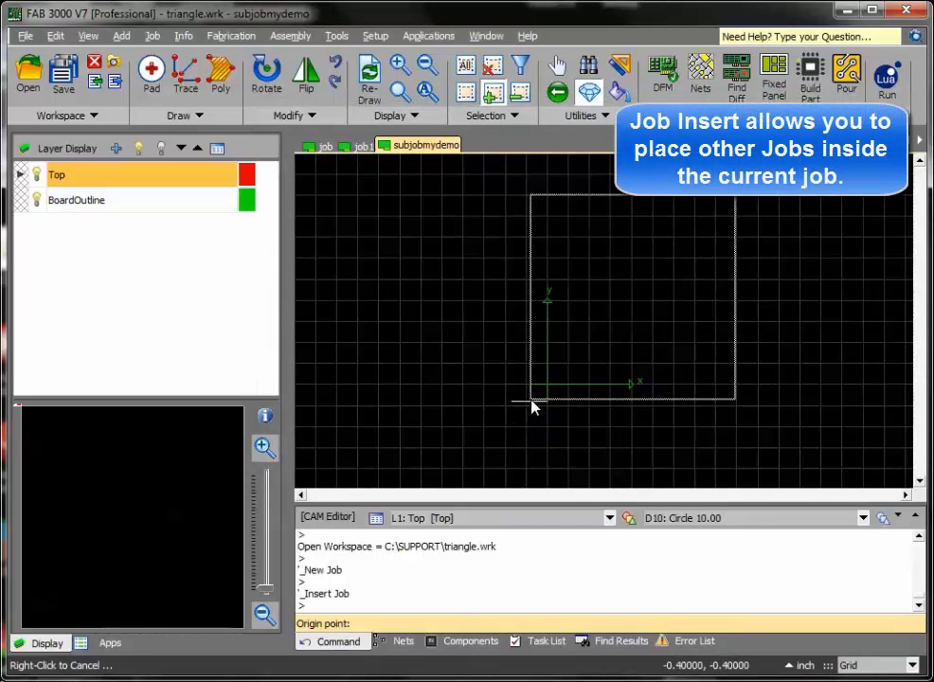
{"action": "left_click", "coordinate": [534, 388]}
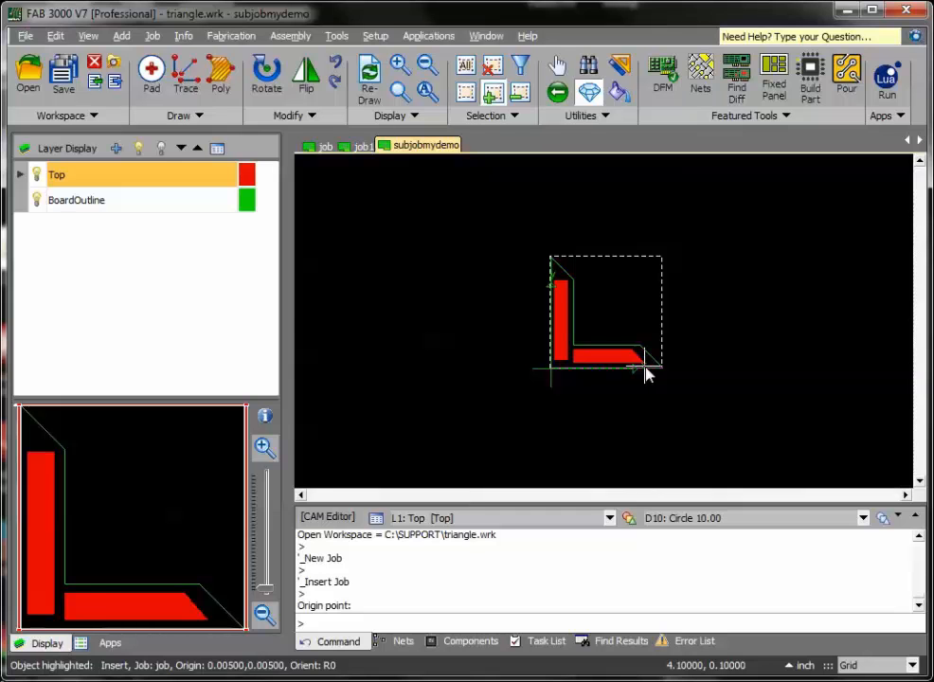
{"action": "left_click", "coordinate": [152, 34]}
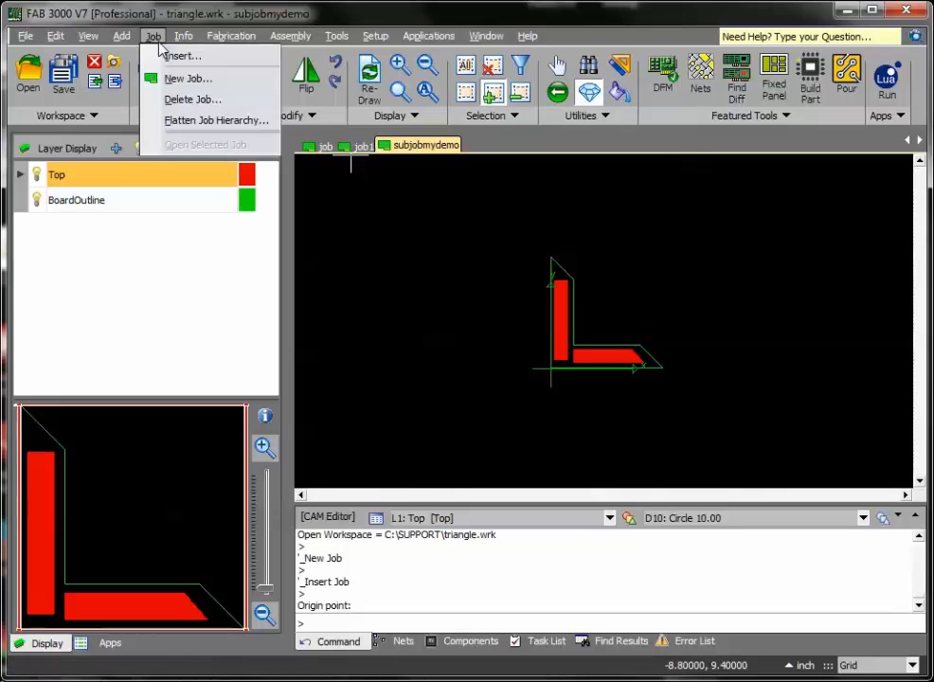
Insert rotated copies of the L-shaped job (180 degrees) to close the square frame.
{"action": "left_click", "coordinate": [181, 55]}
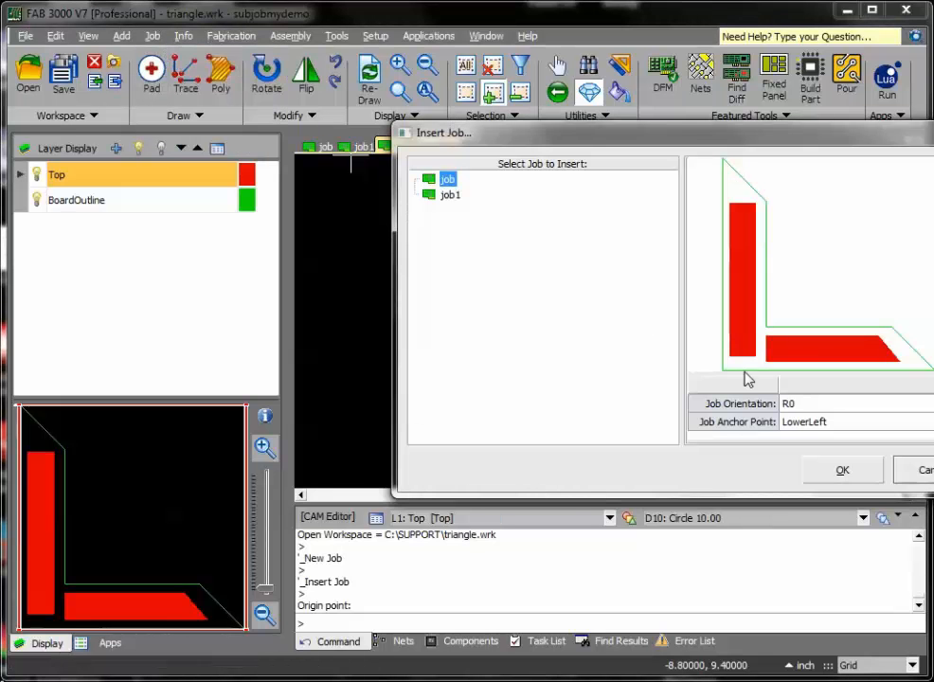
{"action": "left_click", "coordinate": [853, 420]}
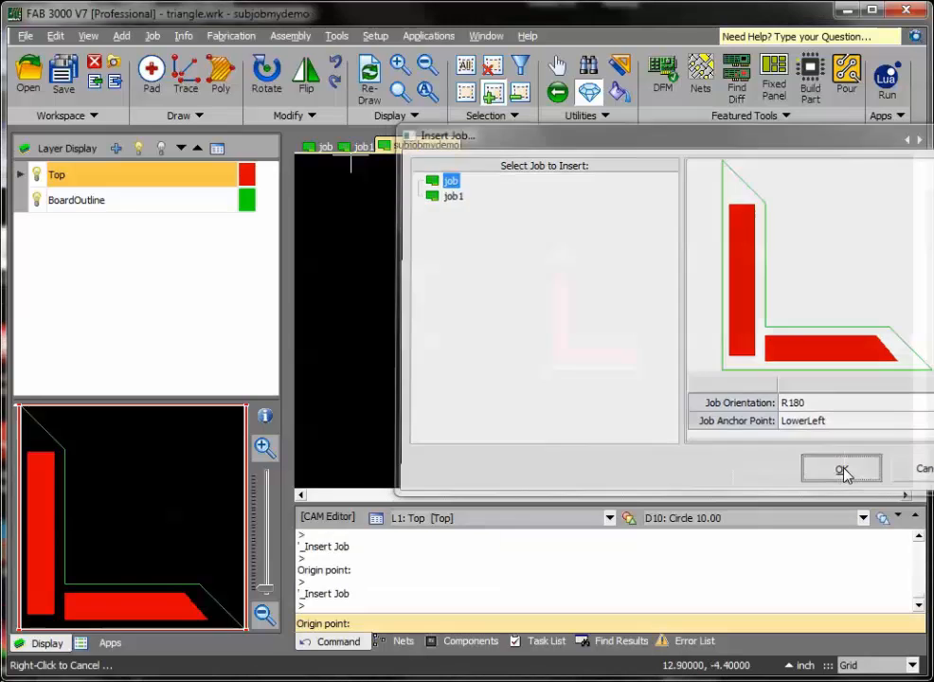
{"action": "left_click", "coordinate": [841, 468]}
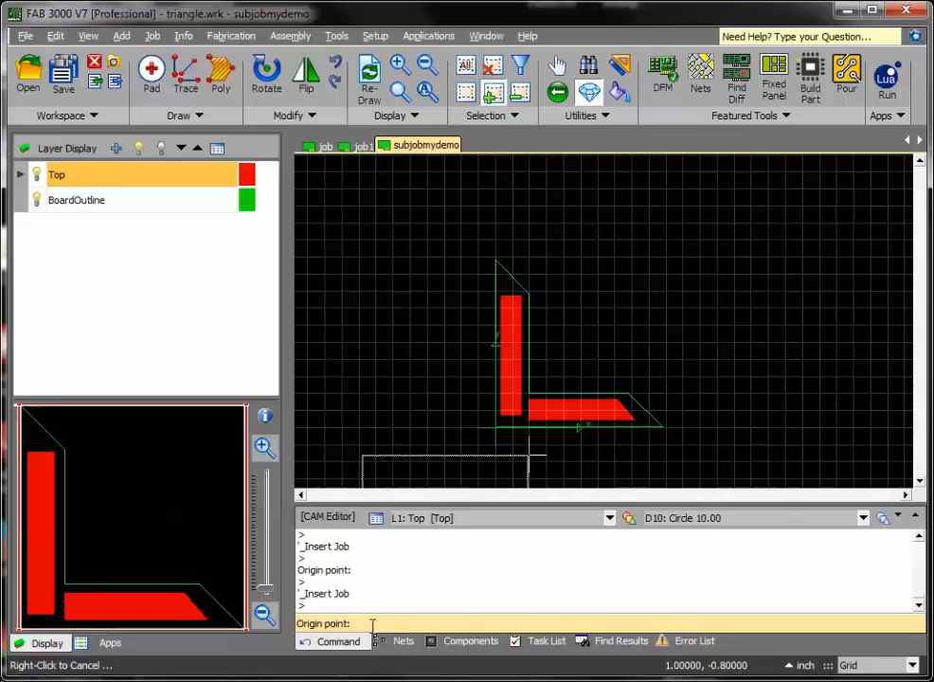
{"action": "type", "text": "5,5"}
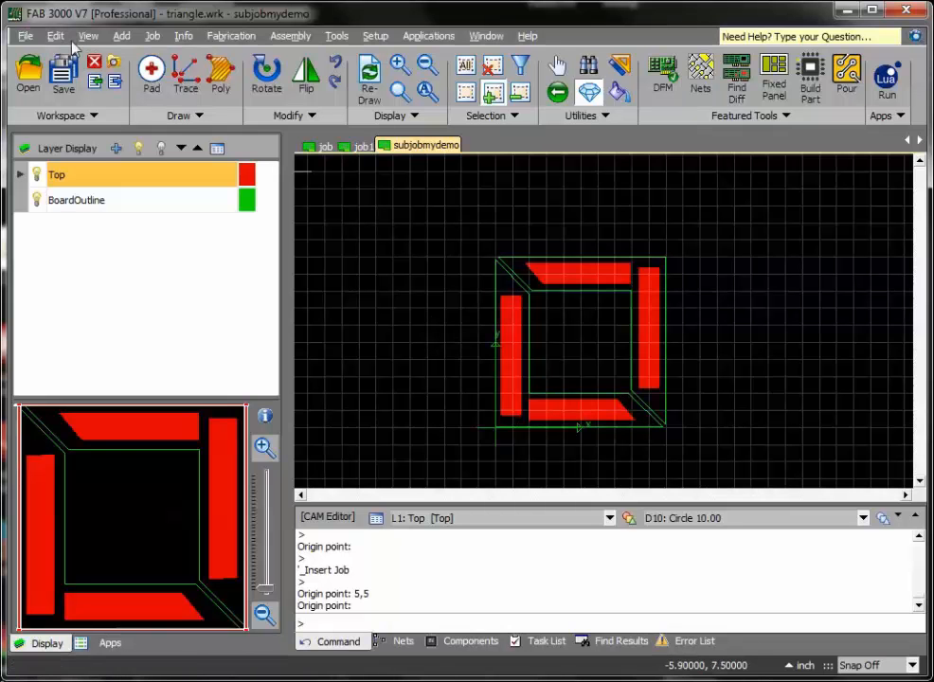
{"action": "left_click", "coordinate": [151, 34]}
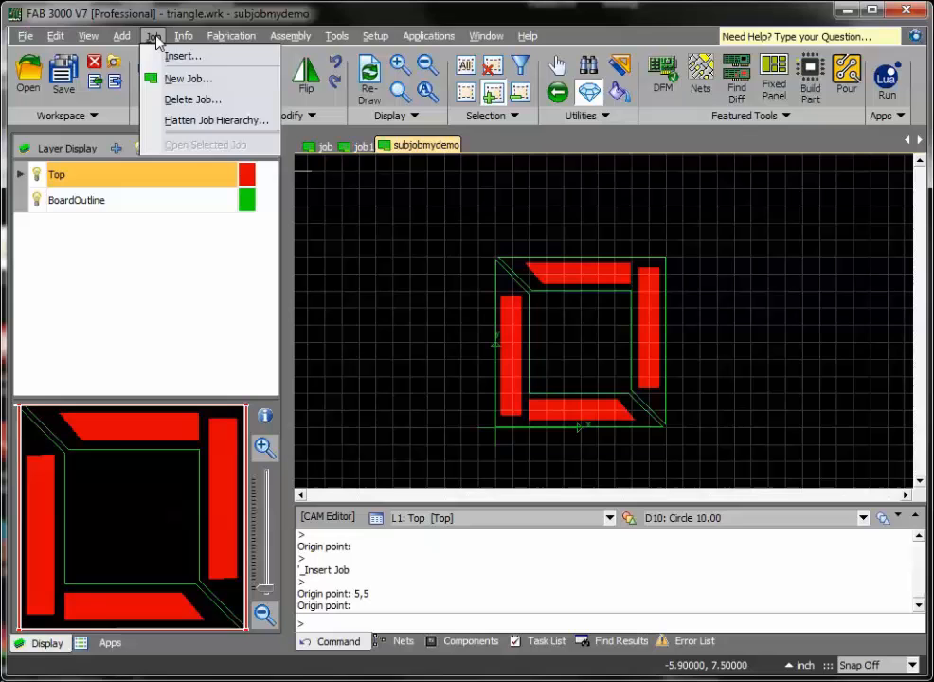
Insert the square-pad job1 at the centre of the L-board frame.
{"action": "left_click", "coordinate": [182, 55]}
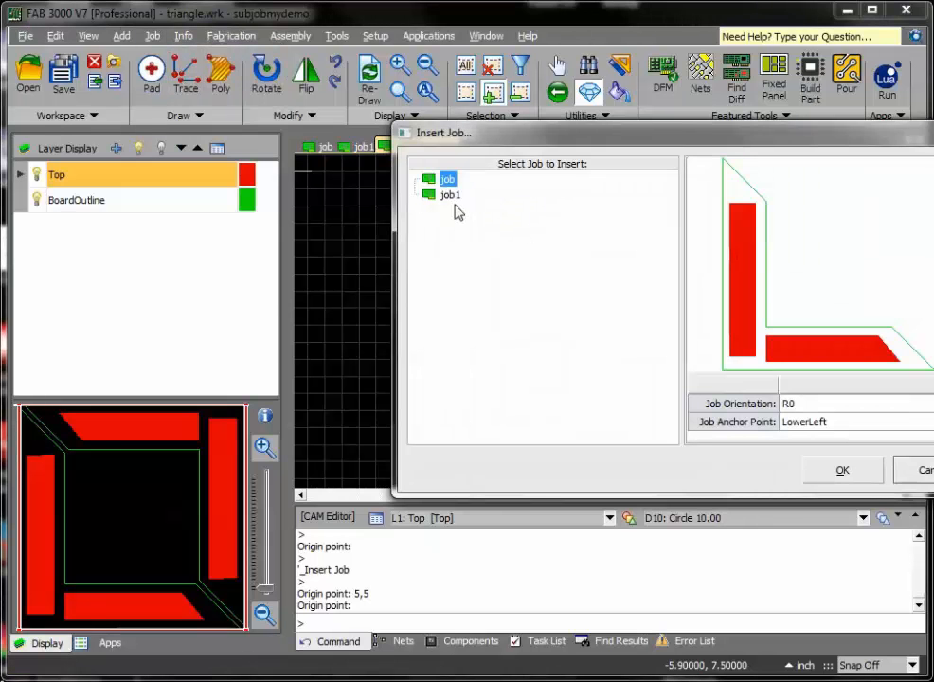
{"action": "left_click", "coordinate": [841, 469]}
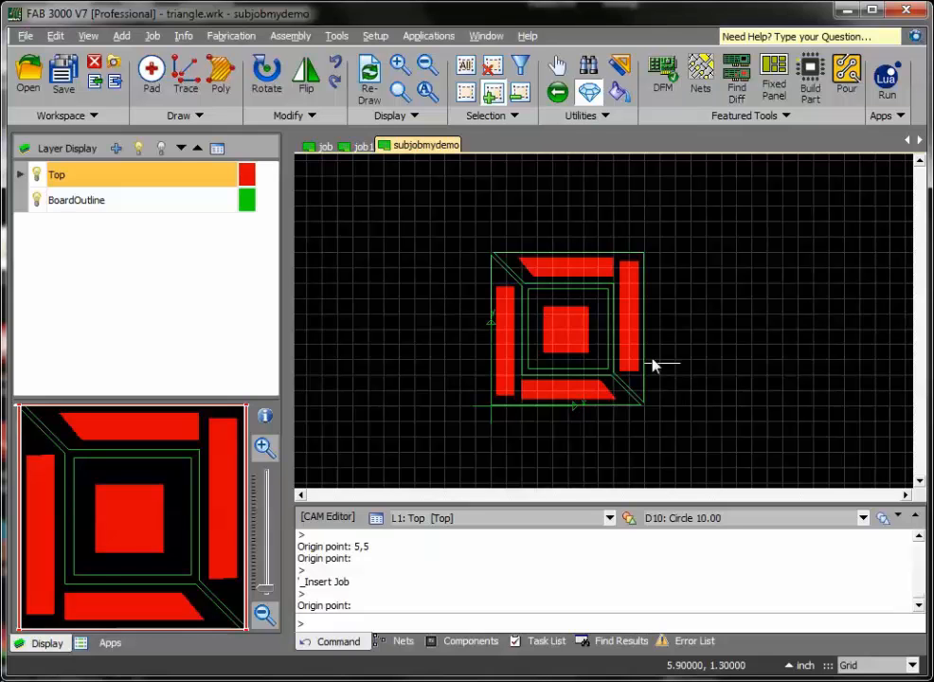
Create a new 18×24 inch panel with 0.5 margins and launch Fixed Panel panelizing.
{"action": "left_click", "coordinate": [24, 36]}
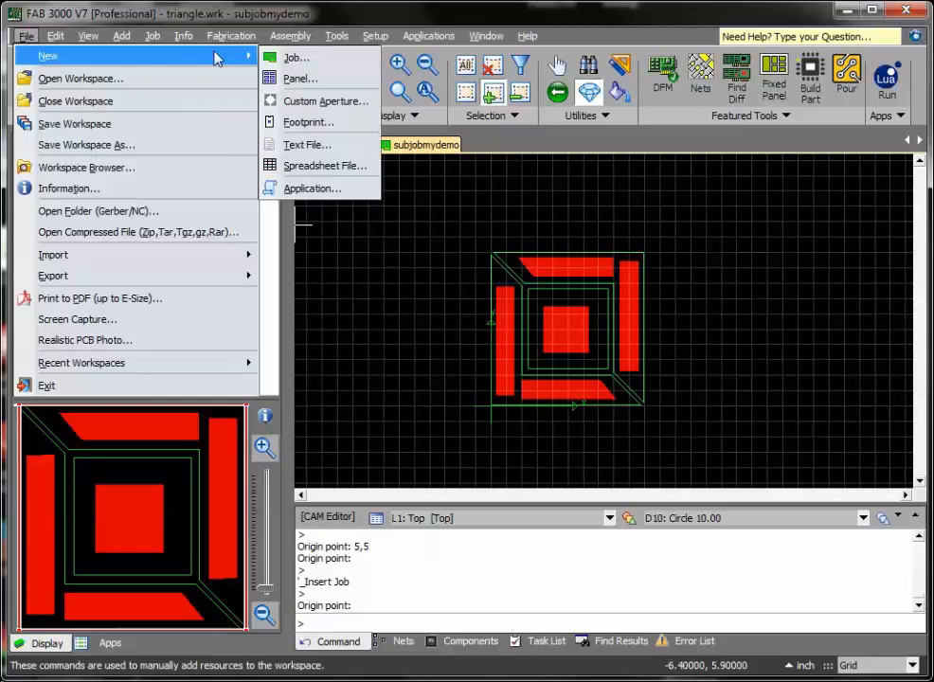
{"action": "left_click", "coordinate": [299, 78]}
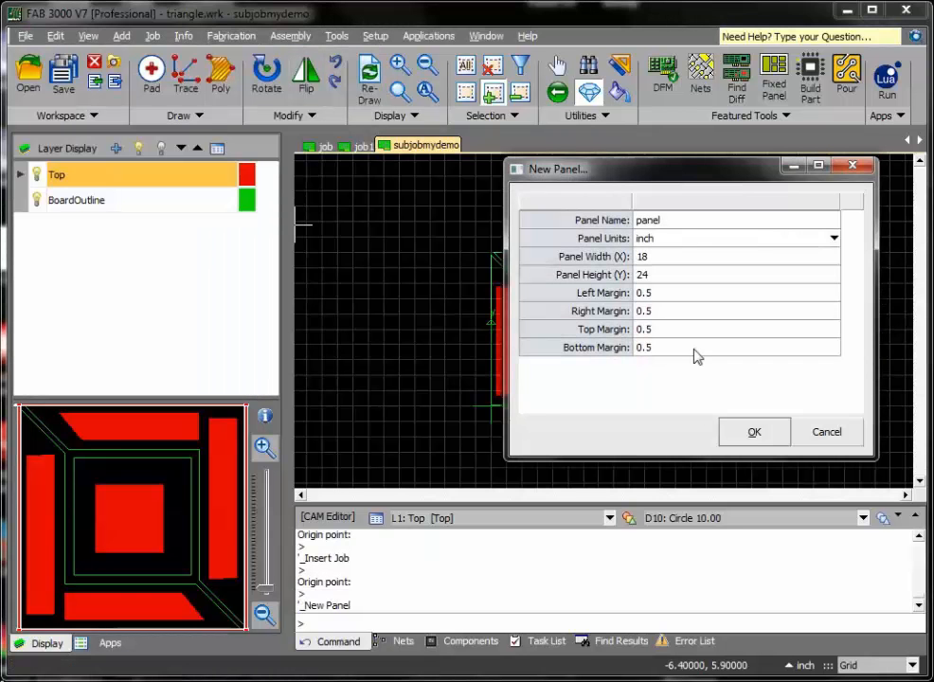
{"action": "left_click", "coordinate": [754, 432]}
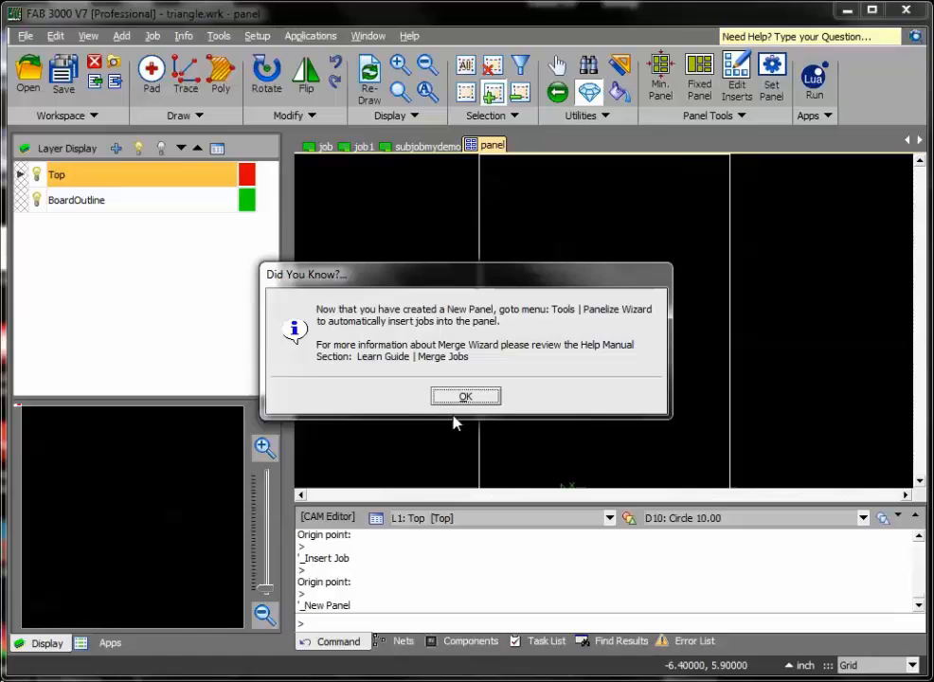
{"action": "left_click", "coordinate": [466, 396]}
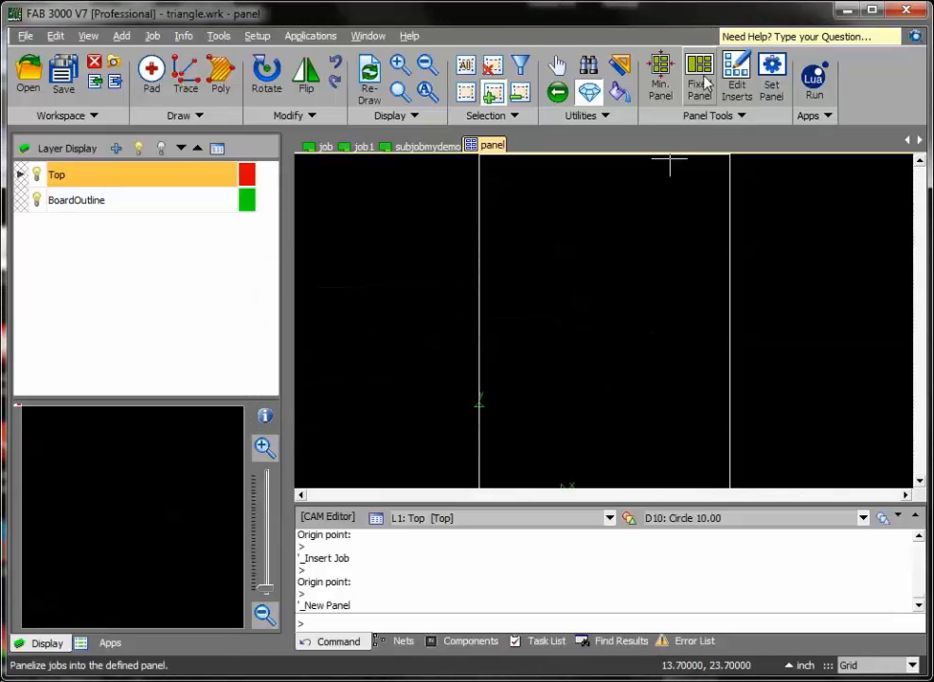
{"action": "left_click", "coordinate": [699, 72]}
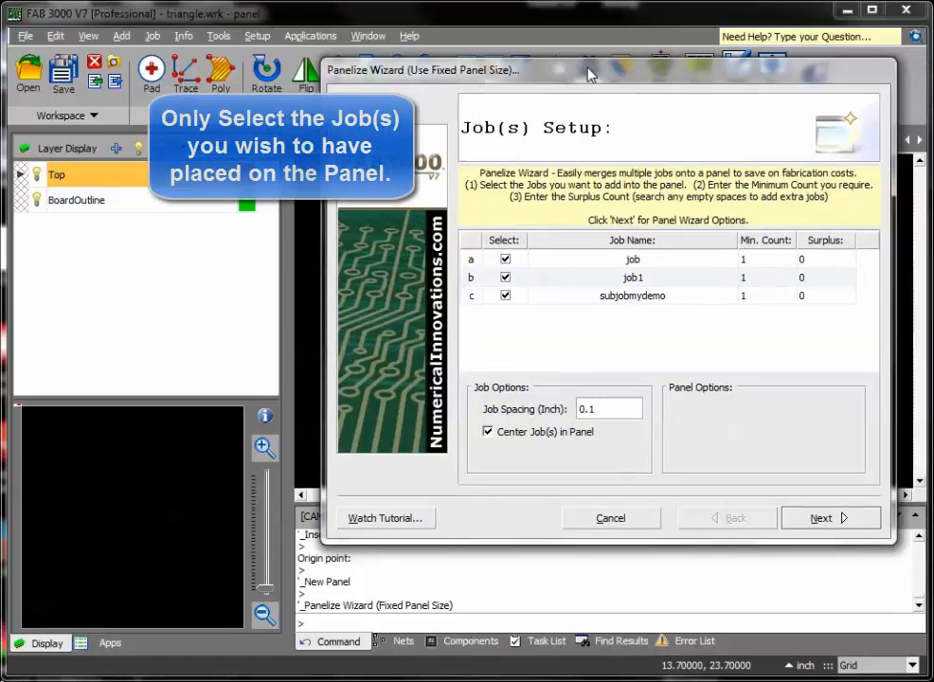
Uncheck job and job1, set subjobmydemo surplus to 80, and continue to Options.
{"action": "left_click", "coordinate": [503, 257]}
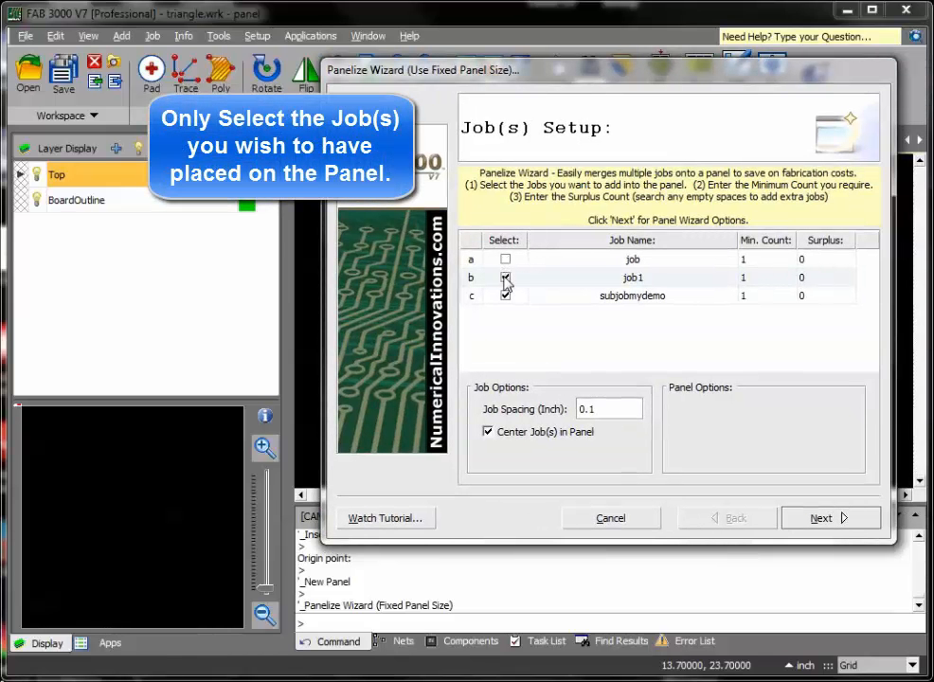
{"action": "left_click", "coordinate": [504, 277]}
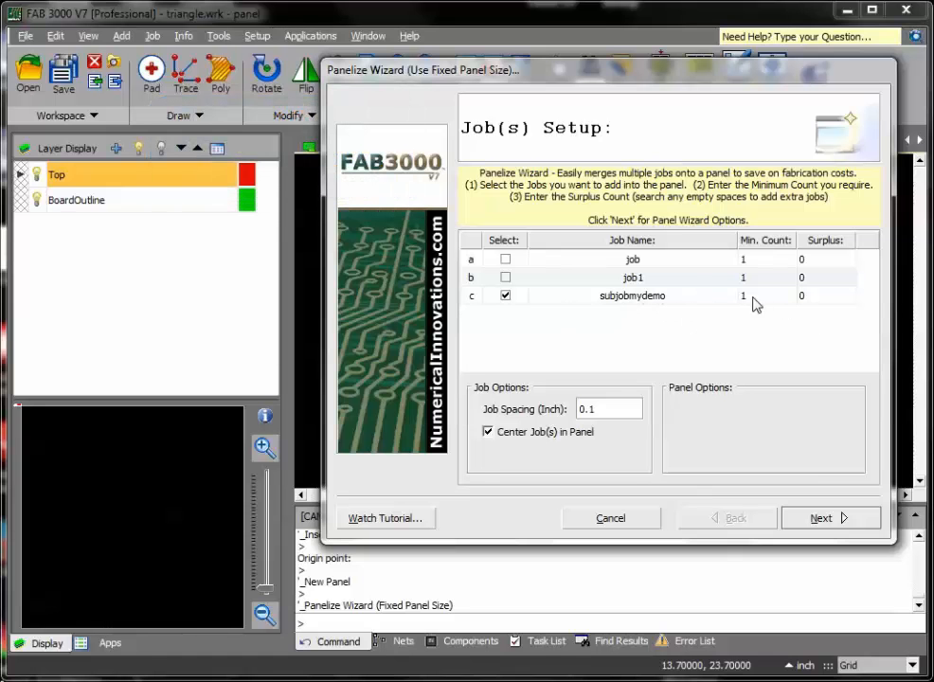
{"action": "left_click", "coordinate": [824, 295]}
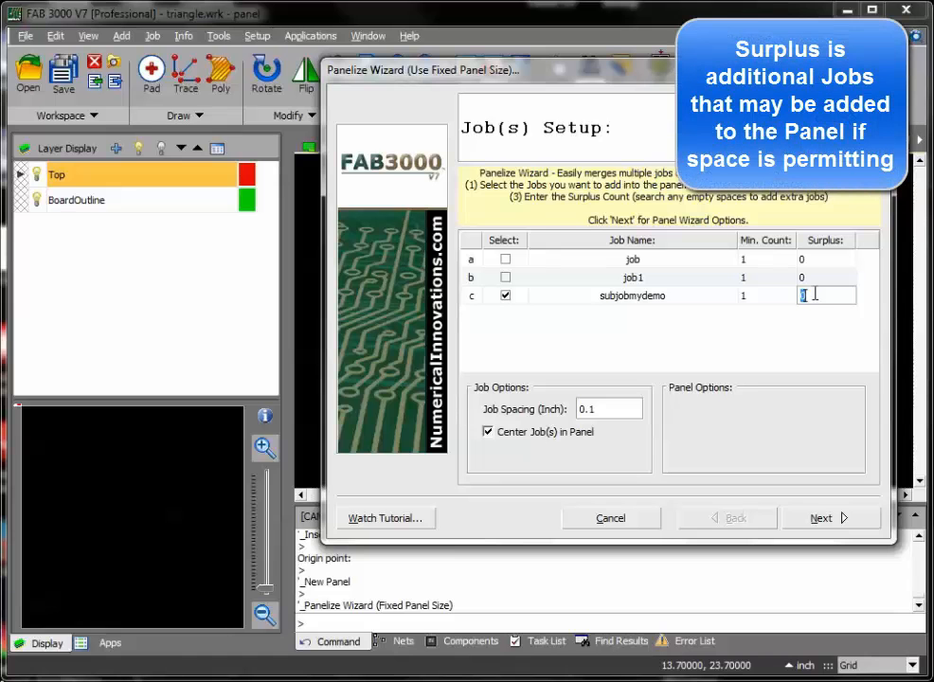
{"action": "type", "text": "80"}
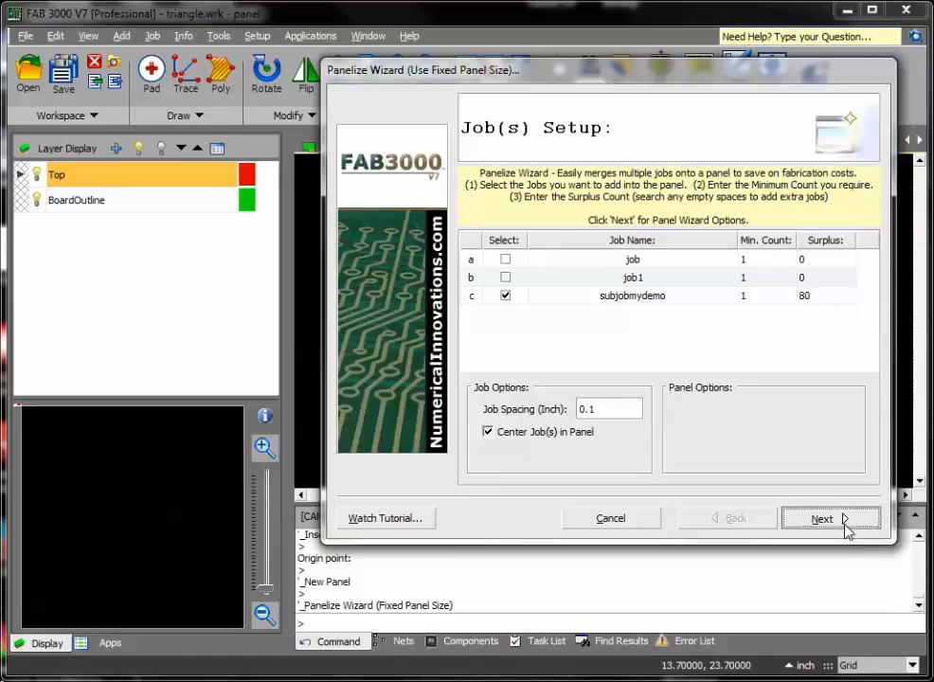
{"action": "left_click", "coordinate": [821, 519]}
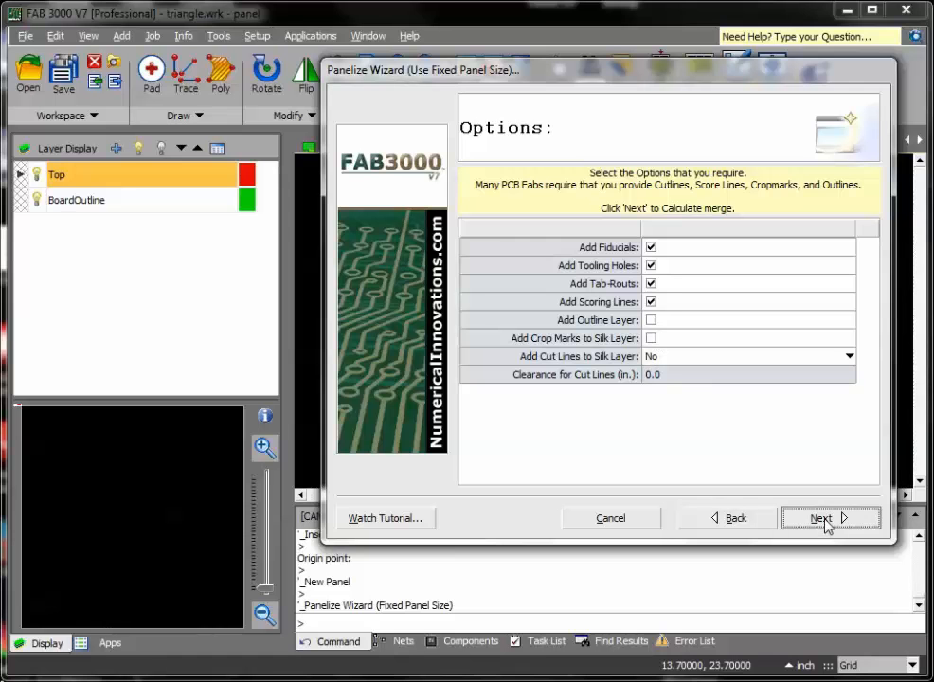
Accept default options and finish with the 79.8% efficiency, 12-count panel layout.
{"action": "left_click", "coordinate": [820, 519]}
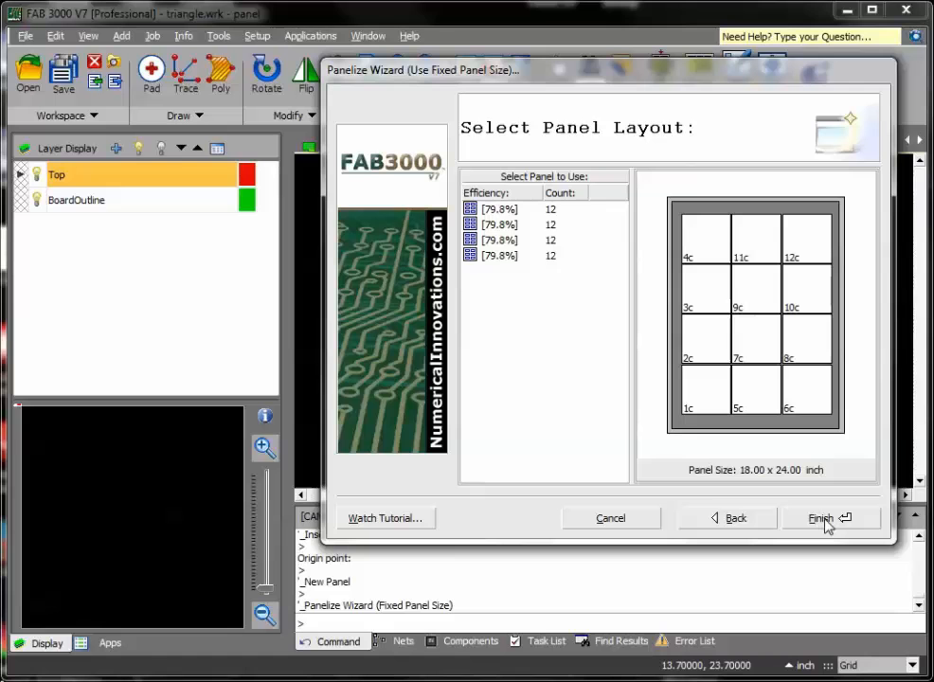
{"action": "left_click", "coordinate": [500, 224]}
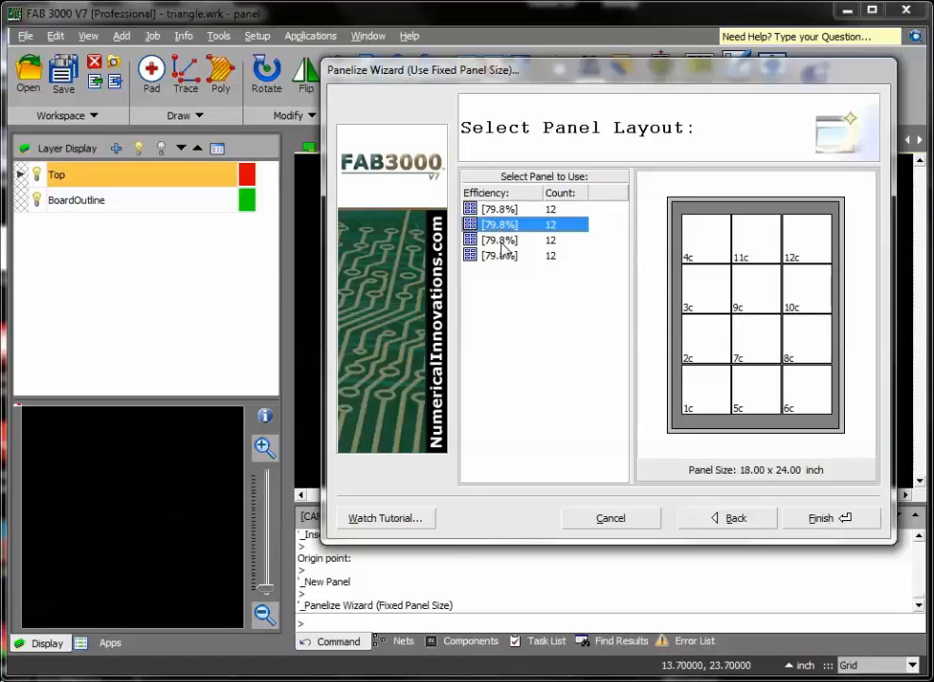
{"action": "left_click", "coordinate": [500, 208]}
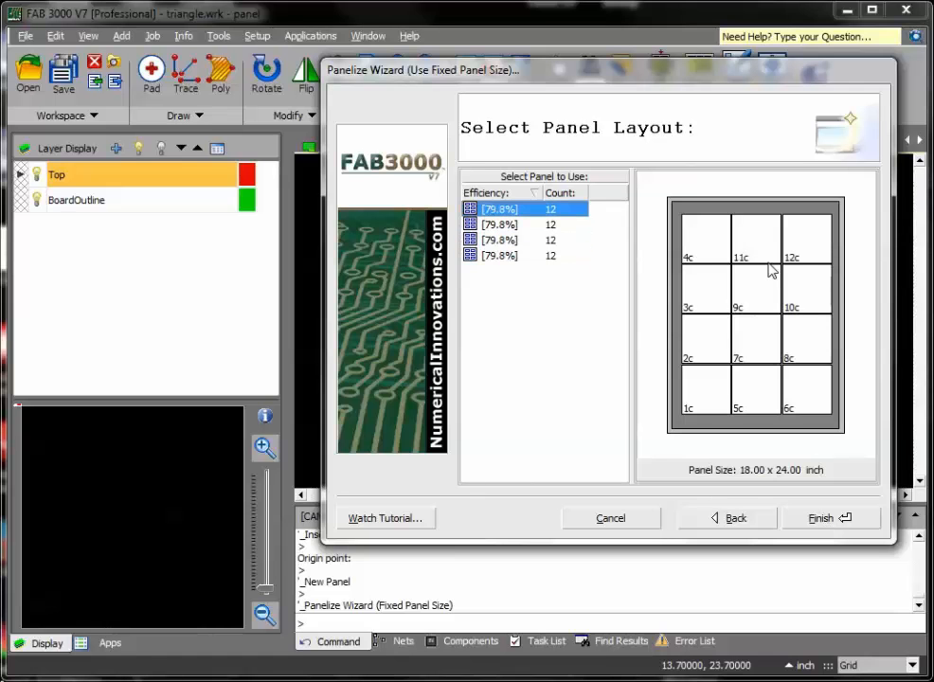
{"action": "mouse_move", "coordinate": [849, 439]}
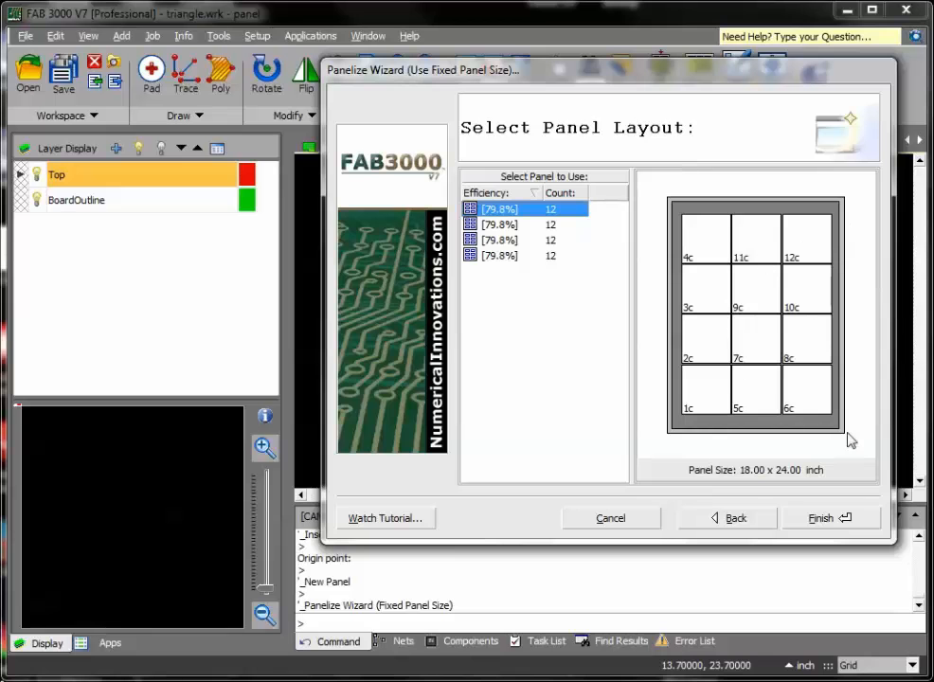
{"action": "left_click", "coordinate": [820, 517]}
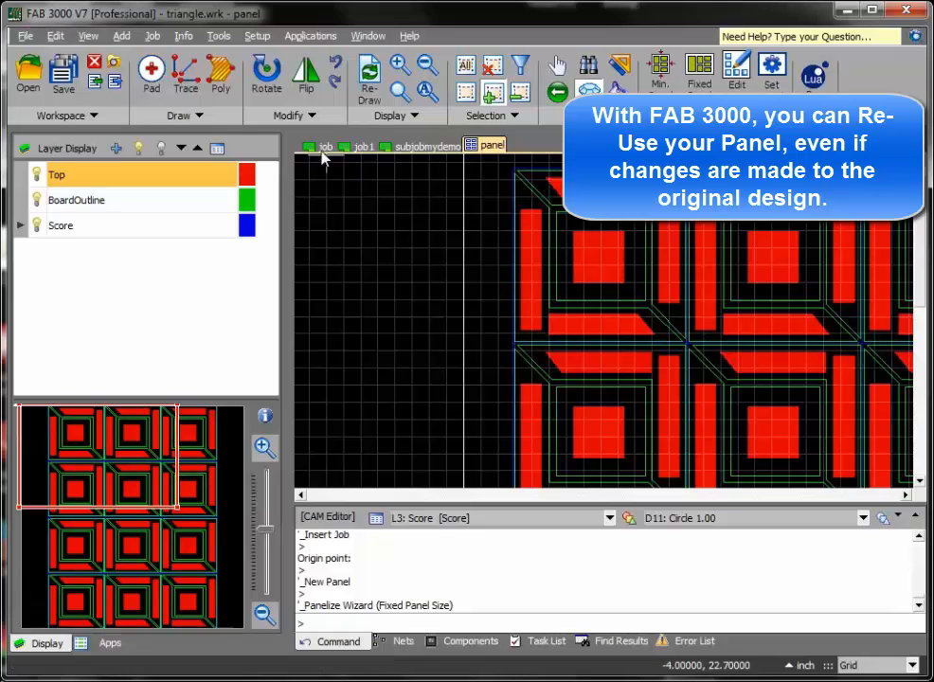
{"action": "mouse_move", "coordinate": [424, 339]}
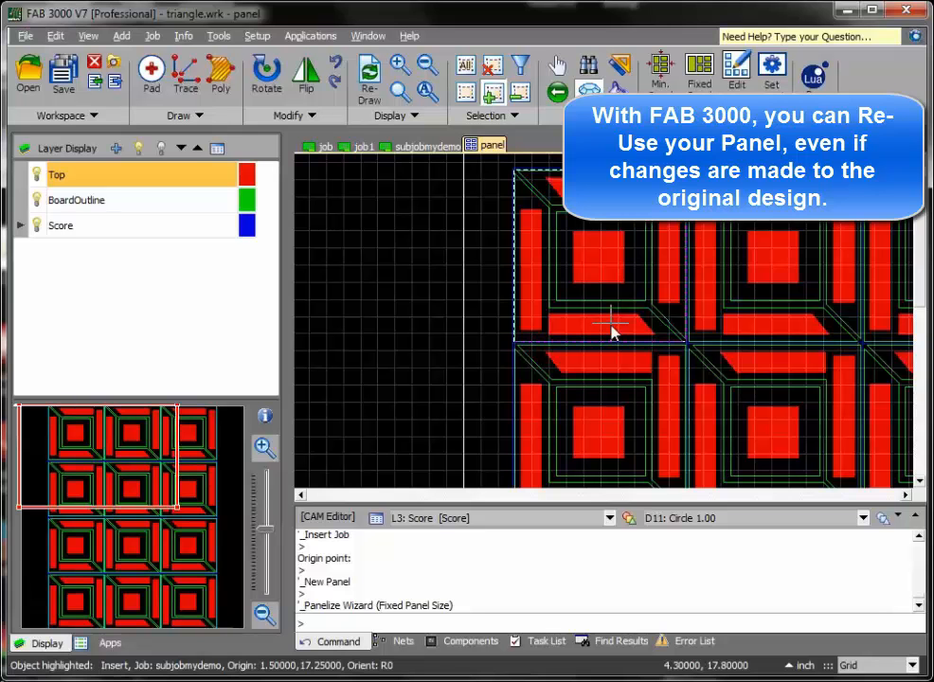
Return from the tiled panel to the original L-shaped job tab.
{"action": "left_click", "coordinate": [322, 146]}
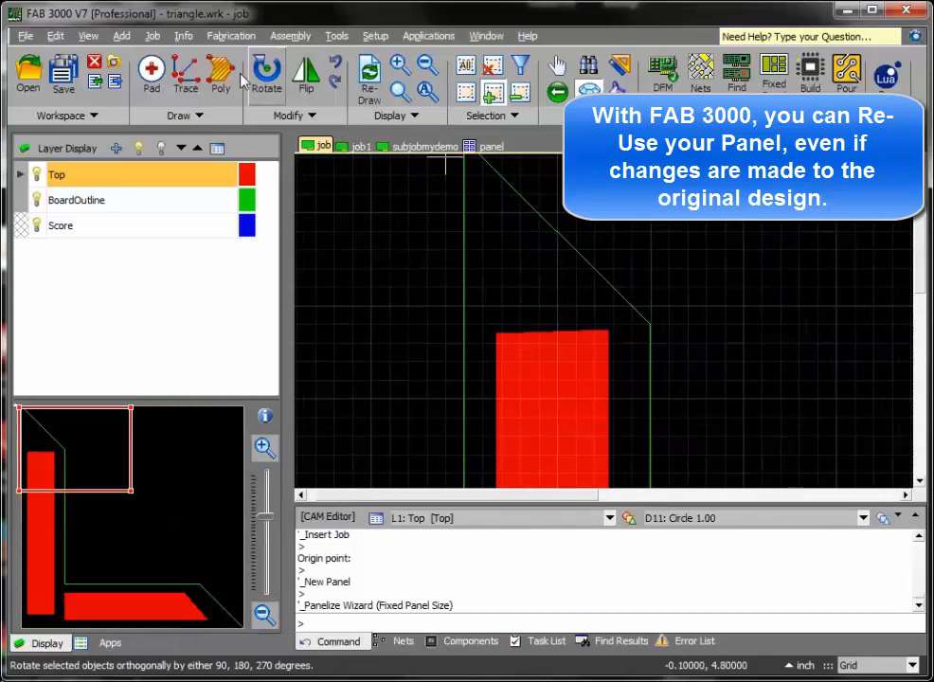
Draw a Poly strip along the board's angled edge, then view the updated panel.
{"action": "left_click", "coordinate": [122, 34]}
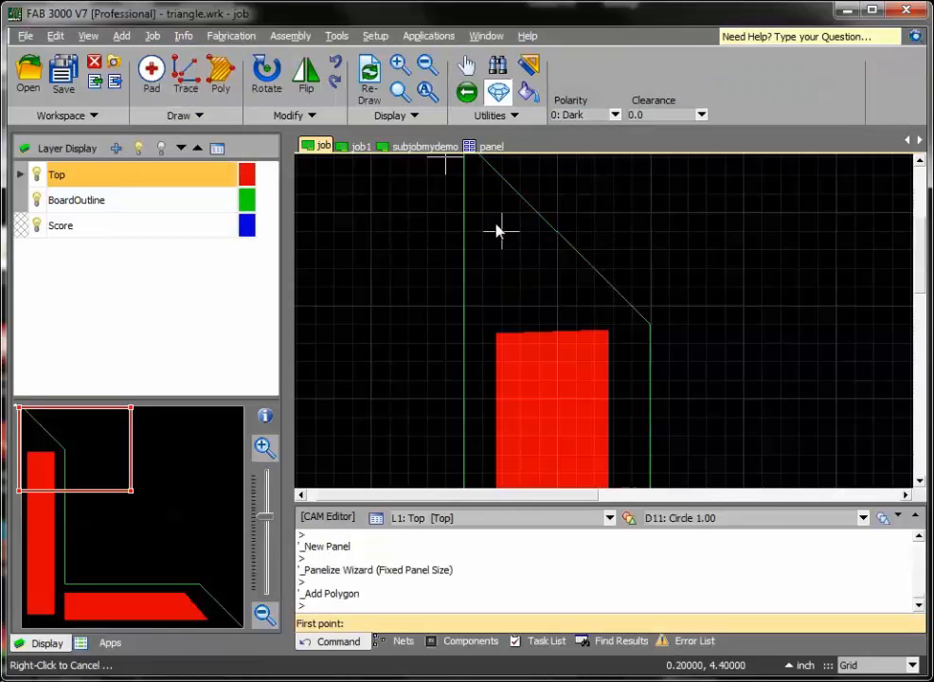
{"action": "left_click", "coordinate": [597, 314]}
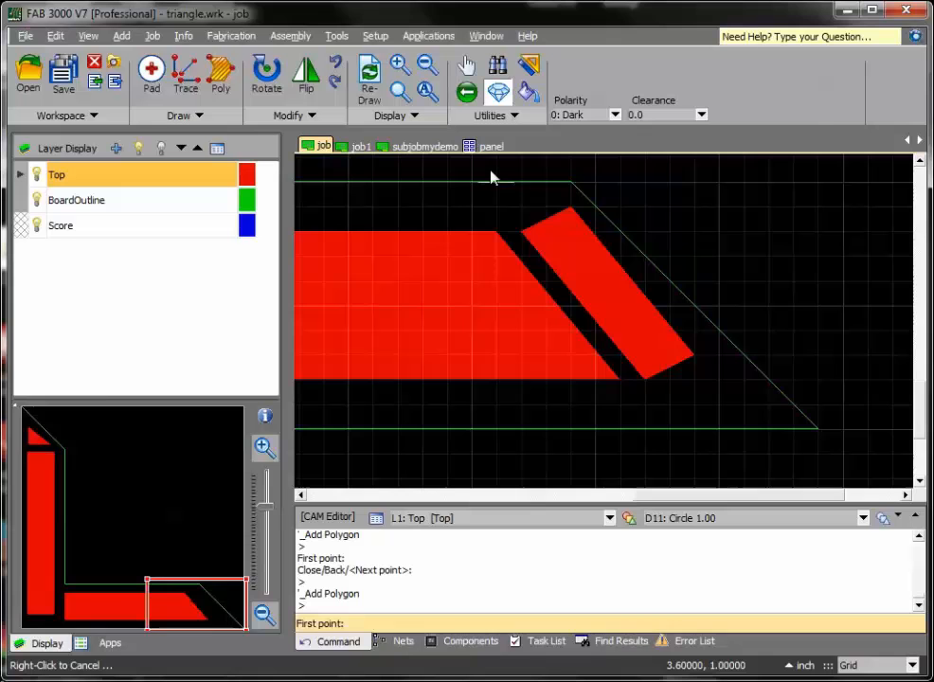
{"action": "left_click", "coordinate": [492, 146]}
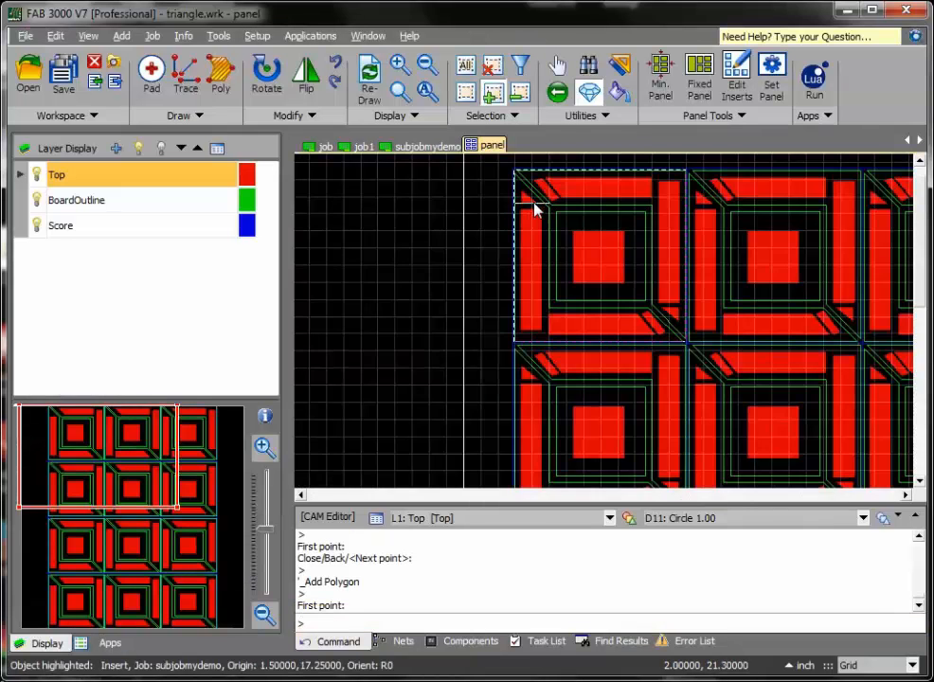